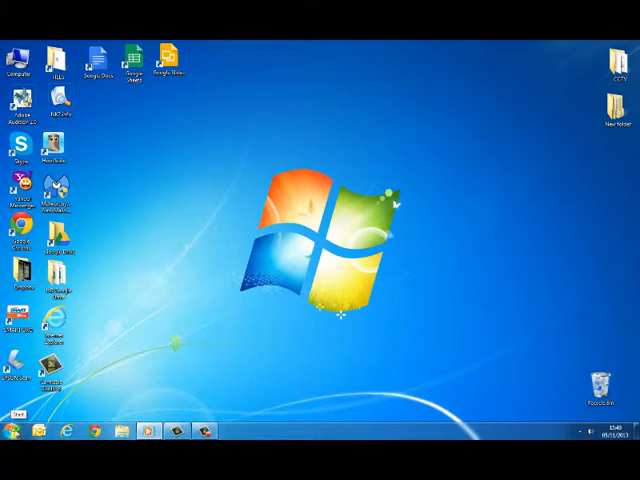
# Show the full All Programs list from the Start menu to reach WordPad
pyautogui.click(10, 430)
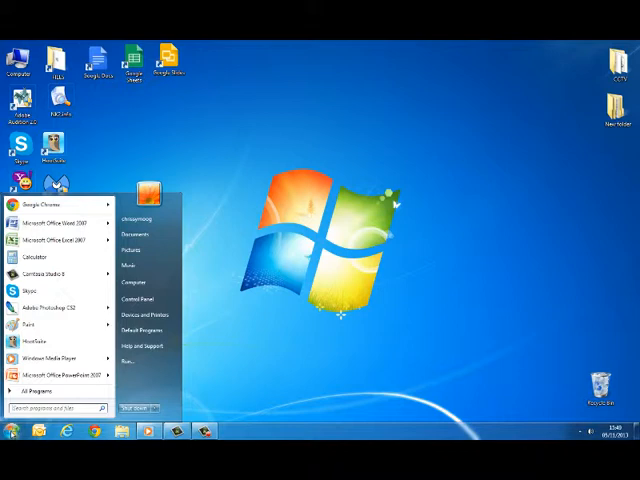
pyautogui.click(36, 388)
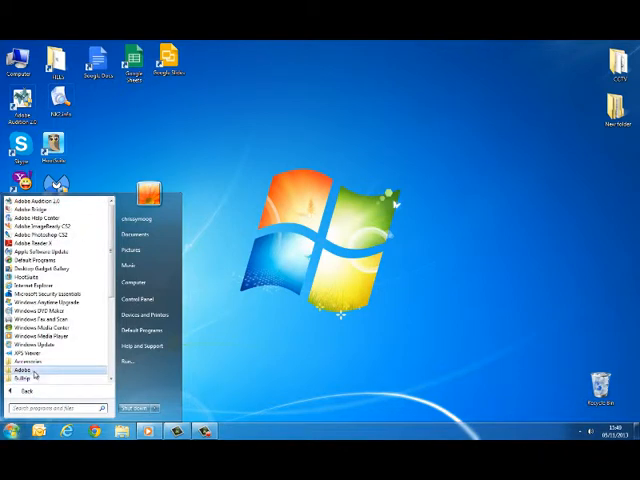
pyautogui.moveTo(36, 360)
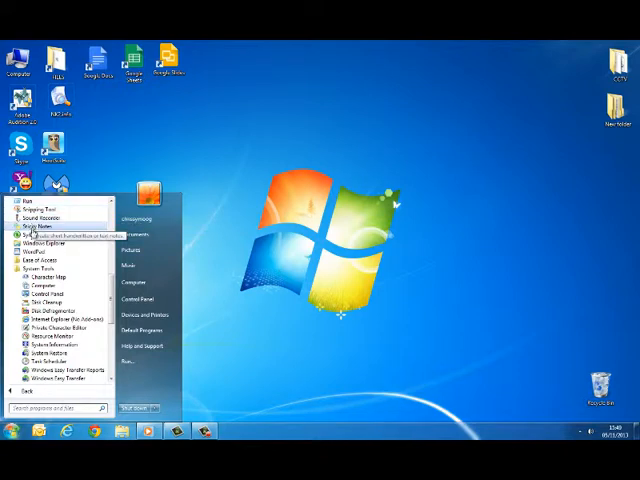
pyautogui.moveTo(36, 256)
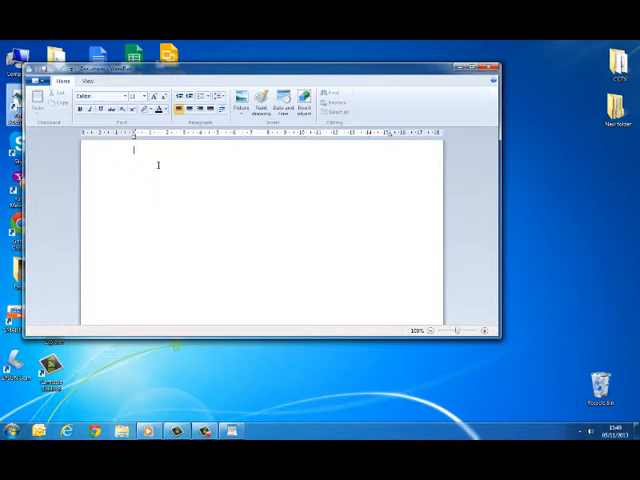
# Enter 'anynotes' in the document and bring up the File menu's save commands
pyautogui.write('anynotes')
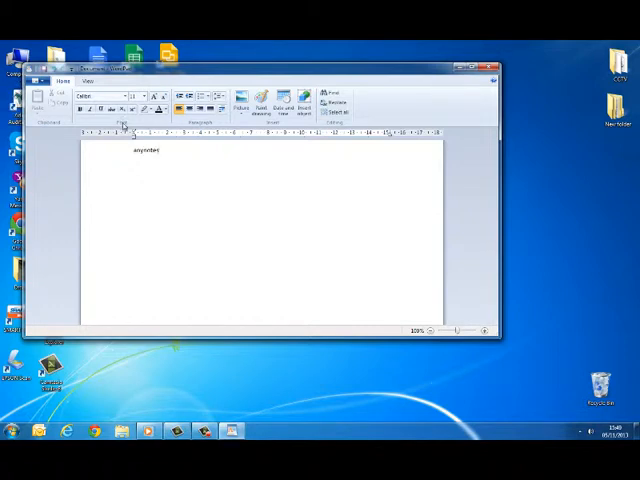
pyautogui.click(42, 80)
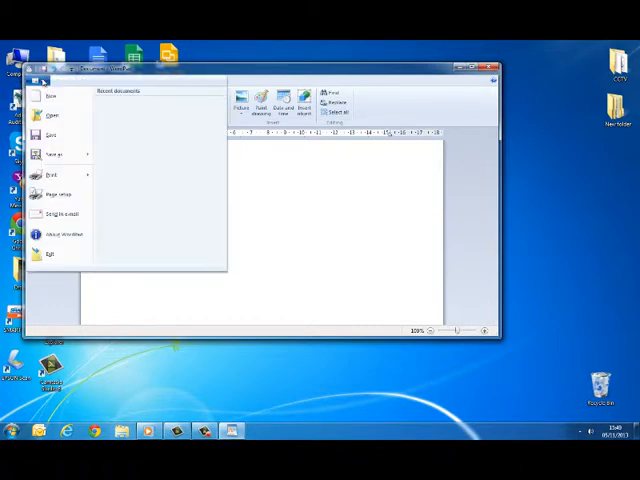